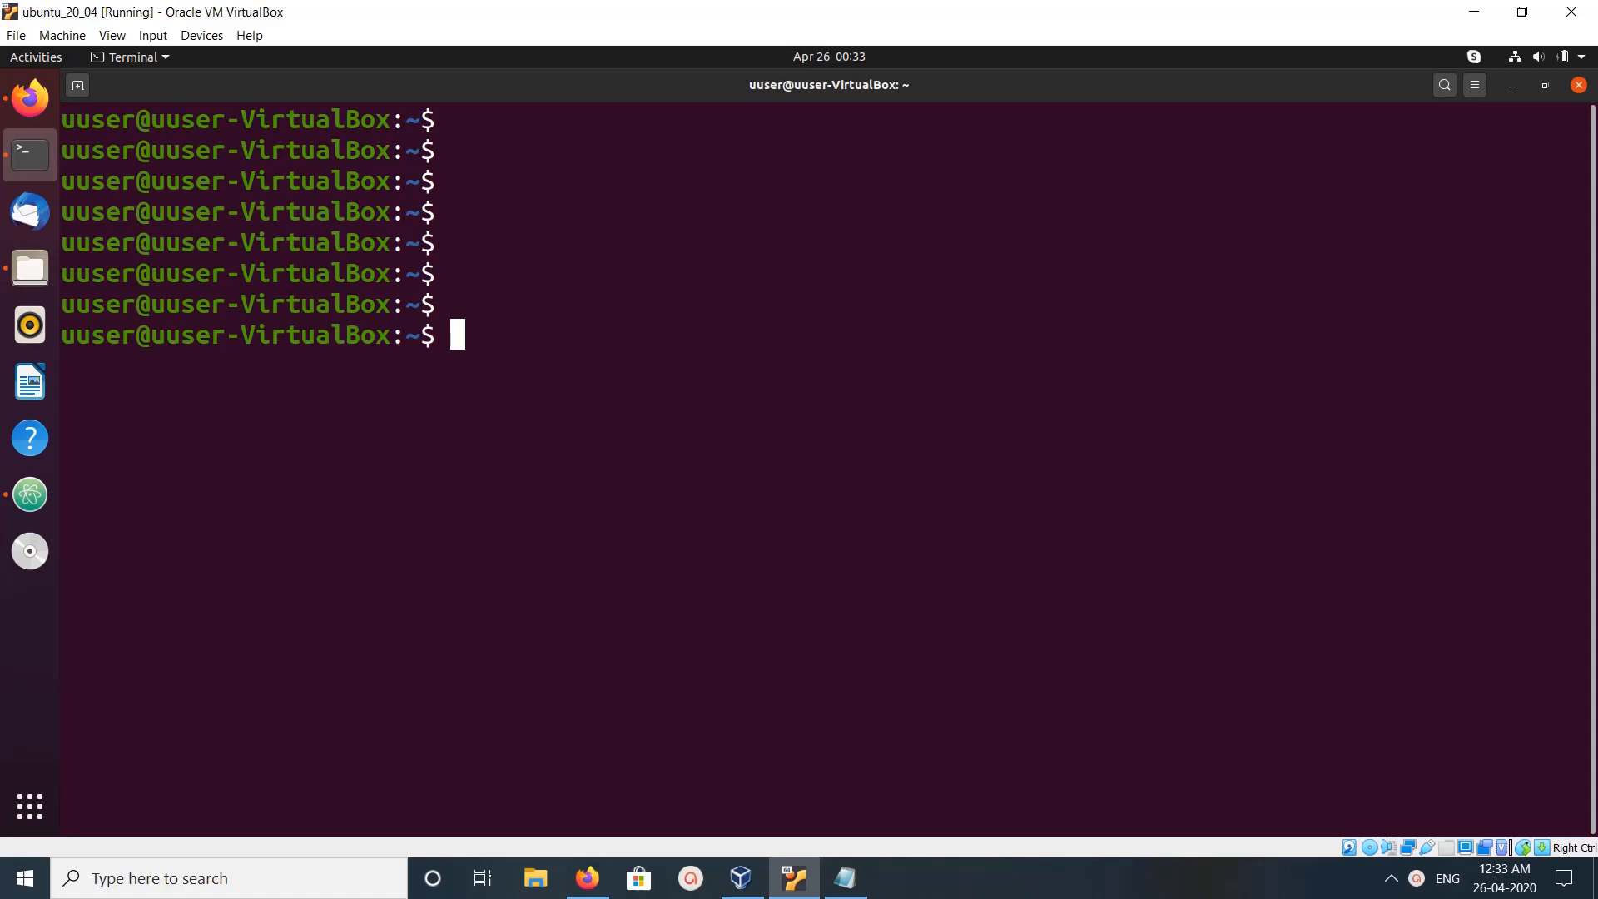
Step: Refresh the package lists with sudo apt update, reporting all packages up to date
type("sudo apt")
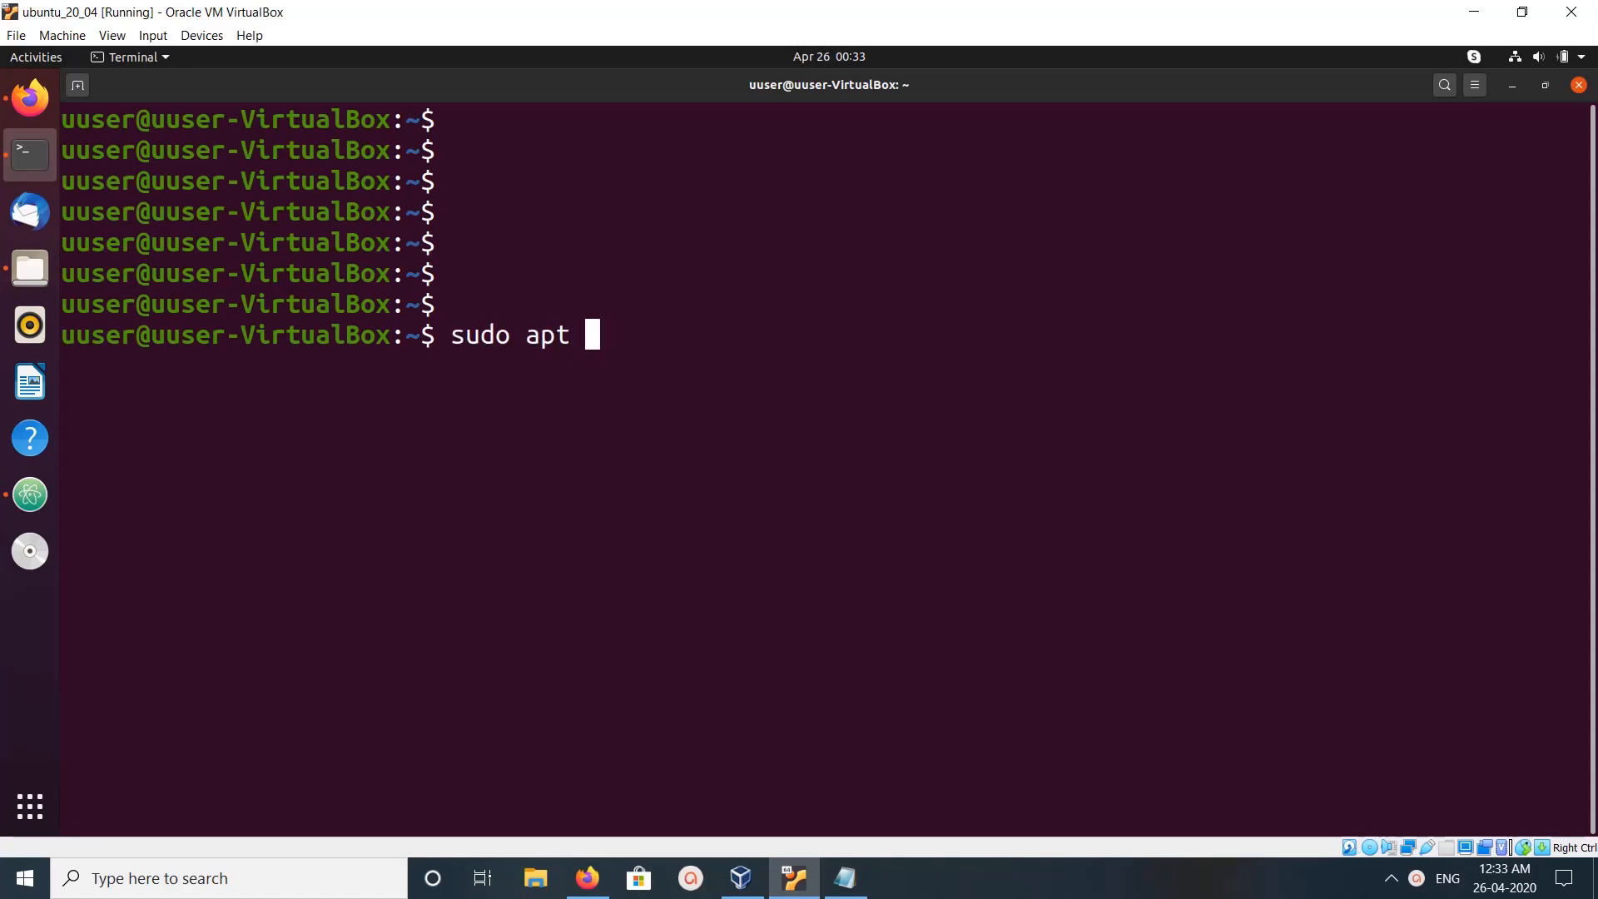
type("update")
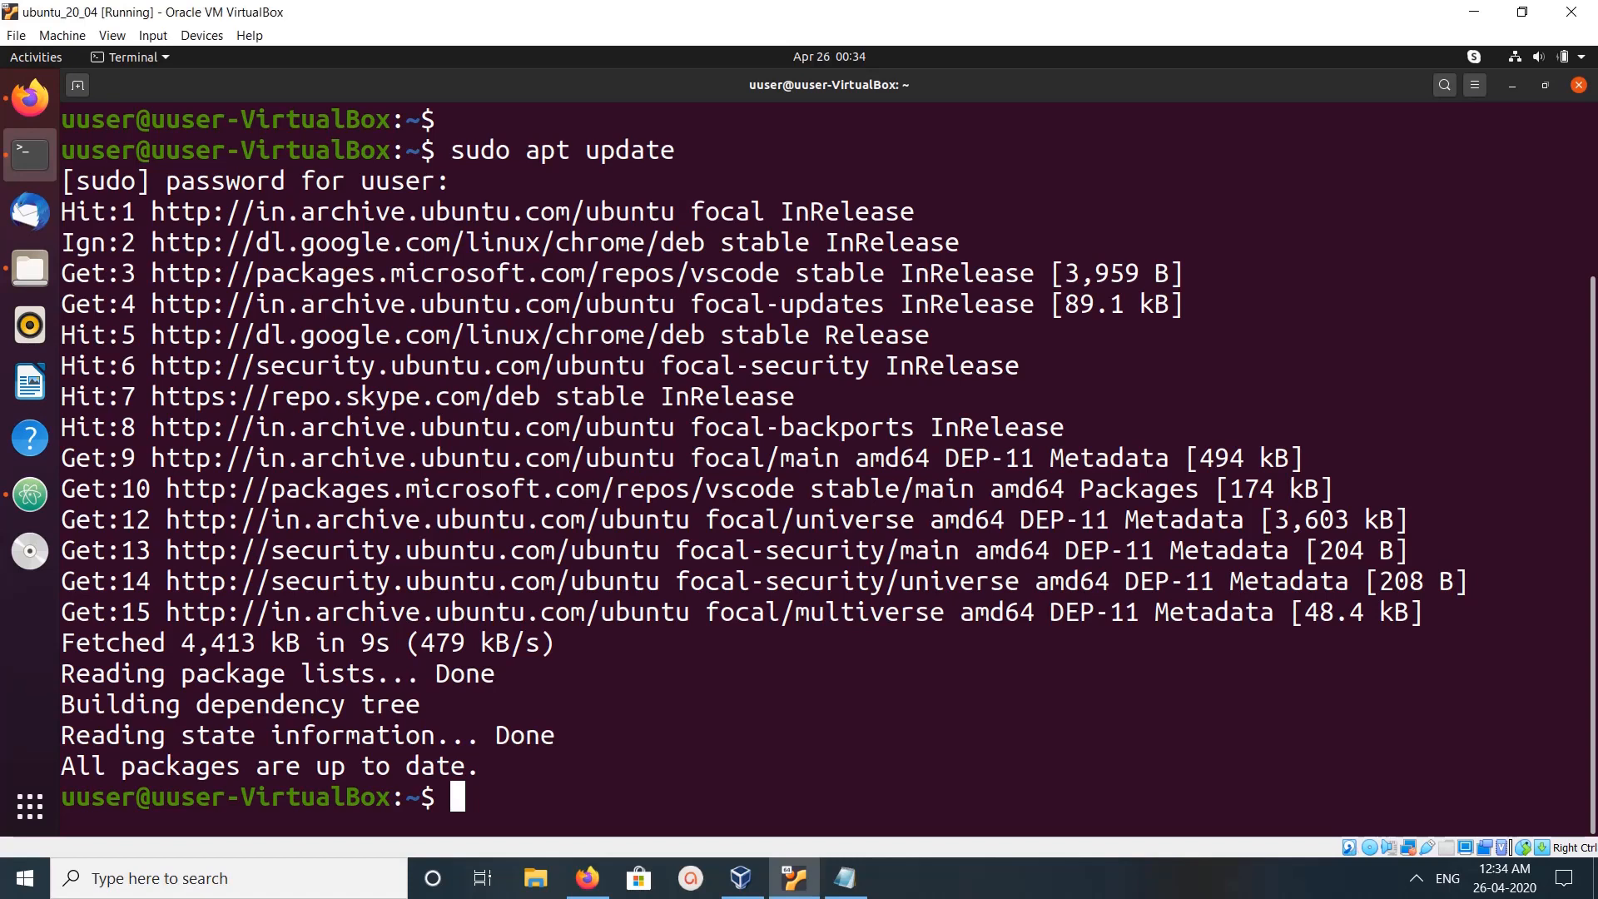
key("Return")
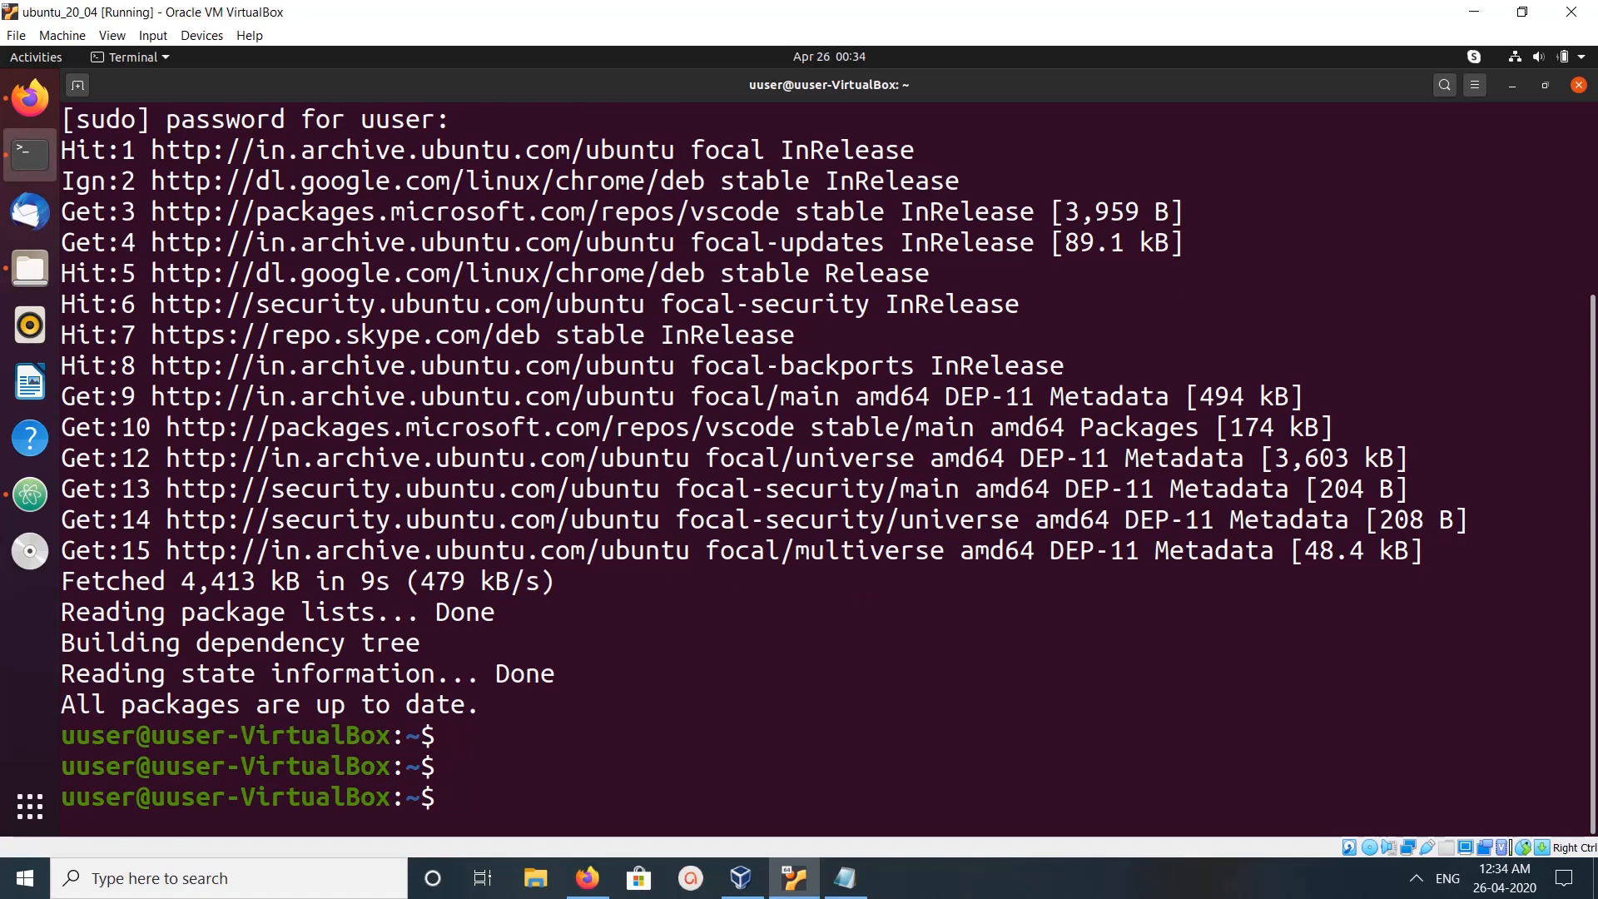
Step: Install apache2 with sudo apt install, confirming y, enabling its modules and default site
type("sudo apt install apache2")
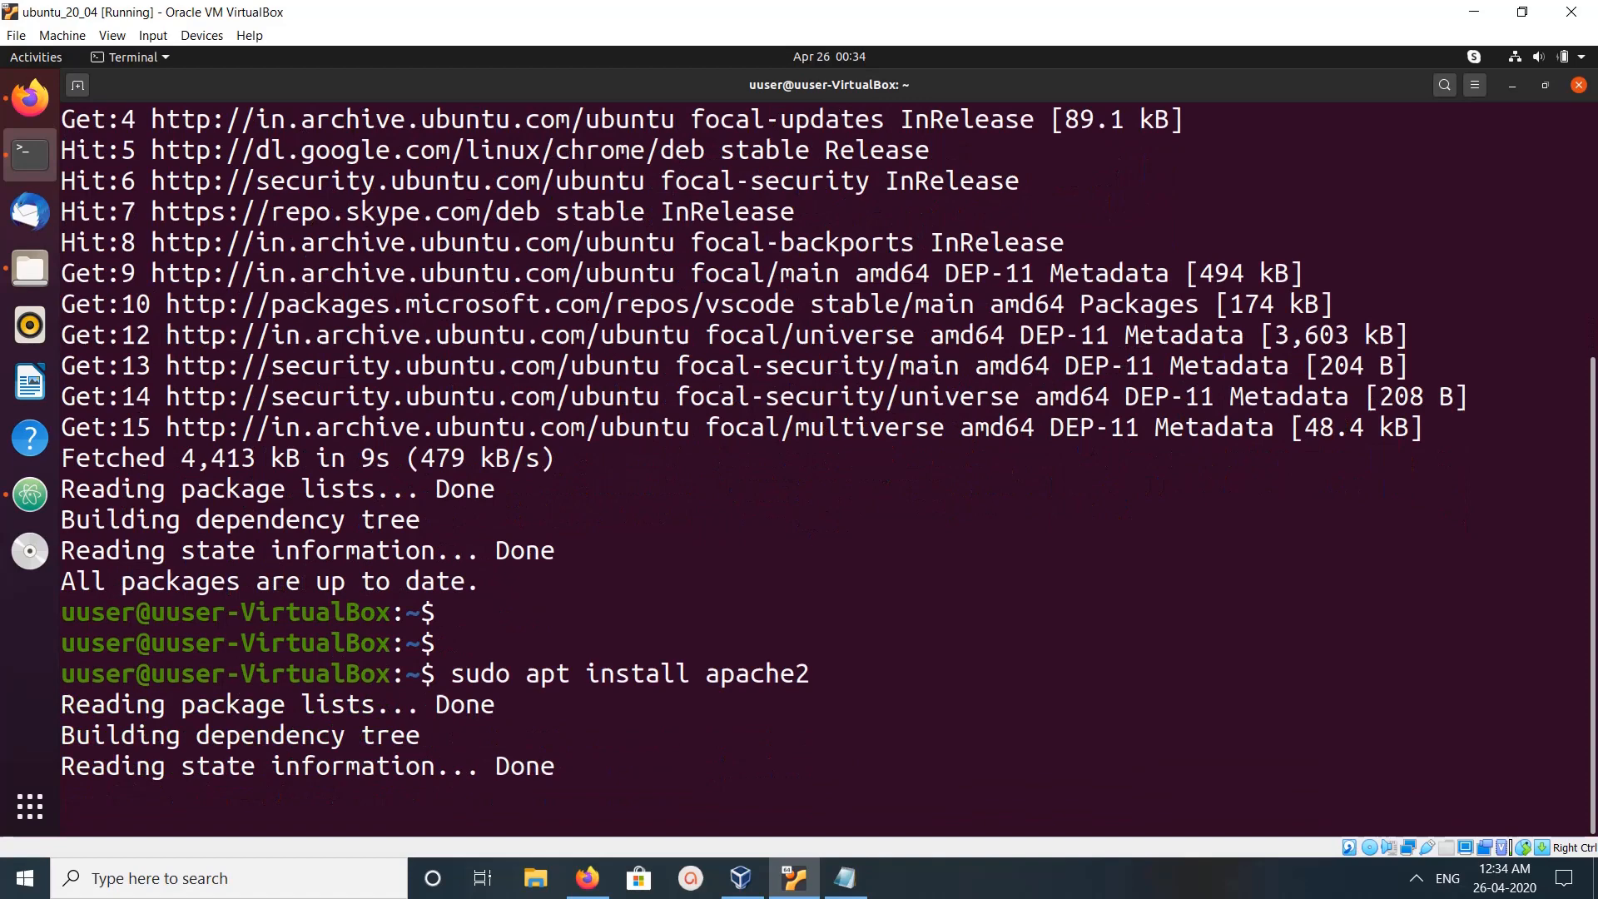
key("Return")
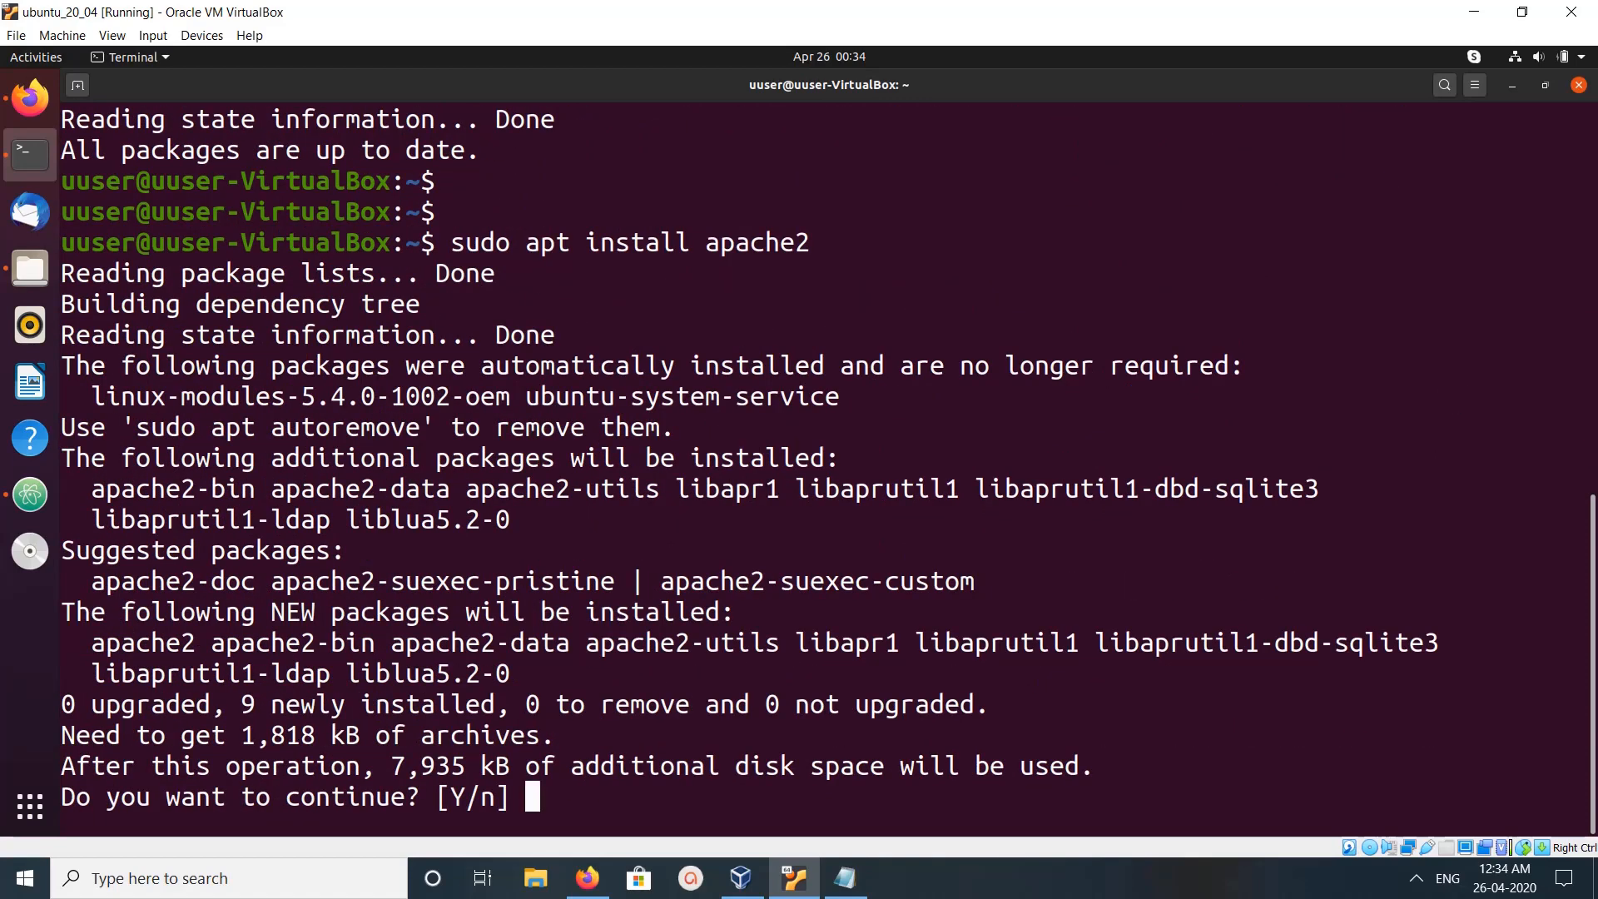
type("y")
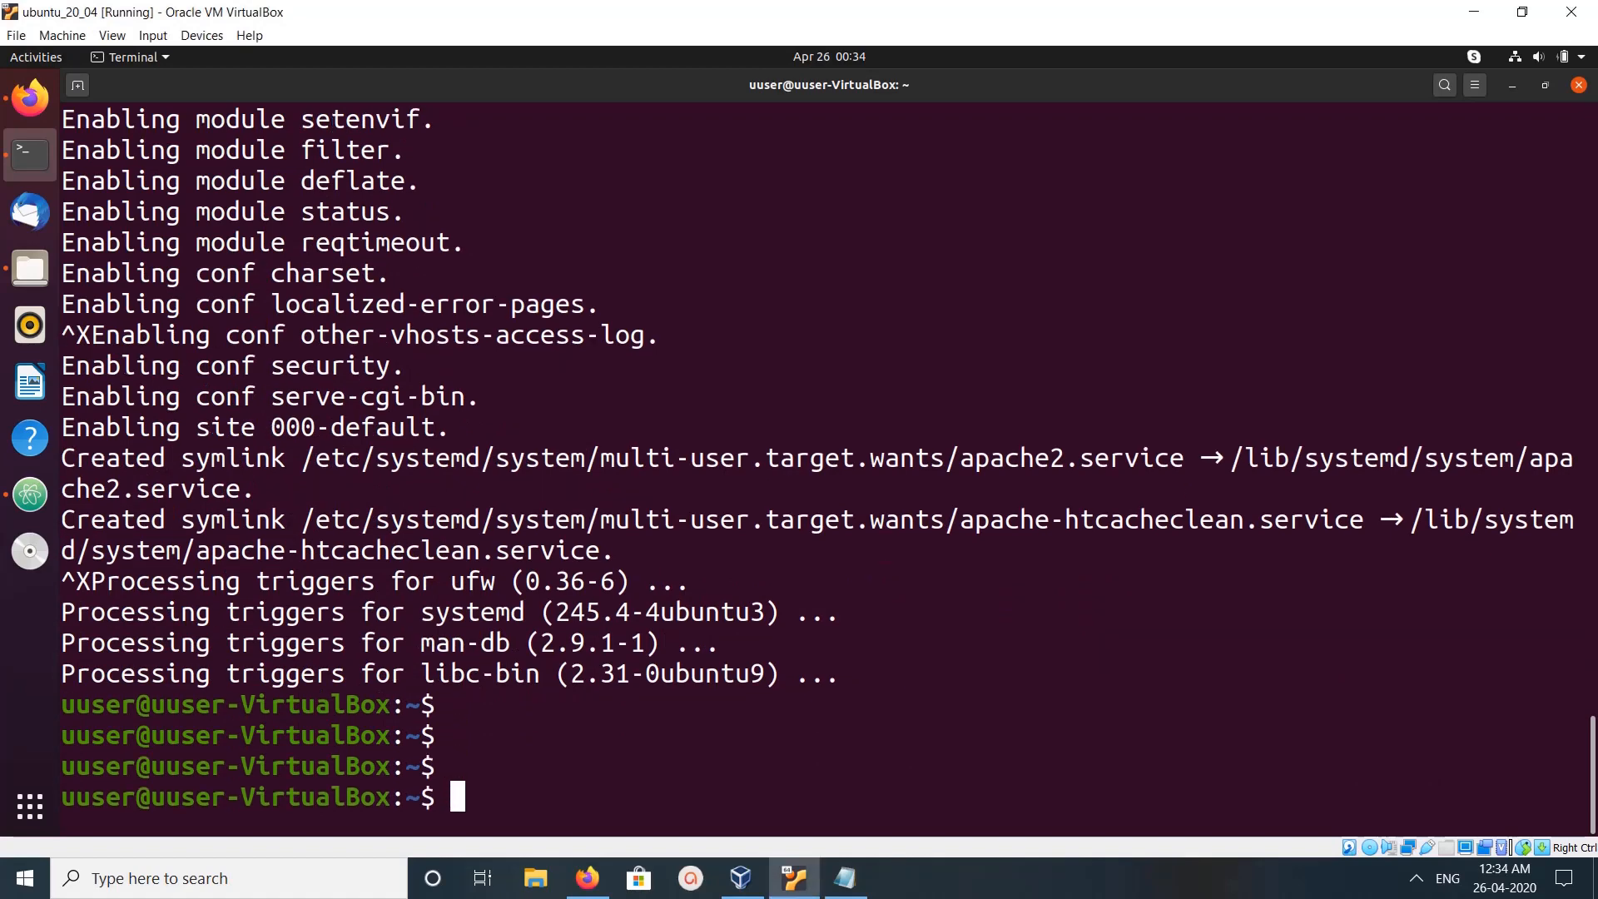
type("sudo")
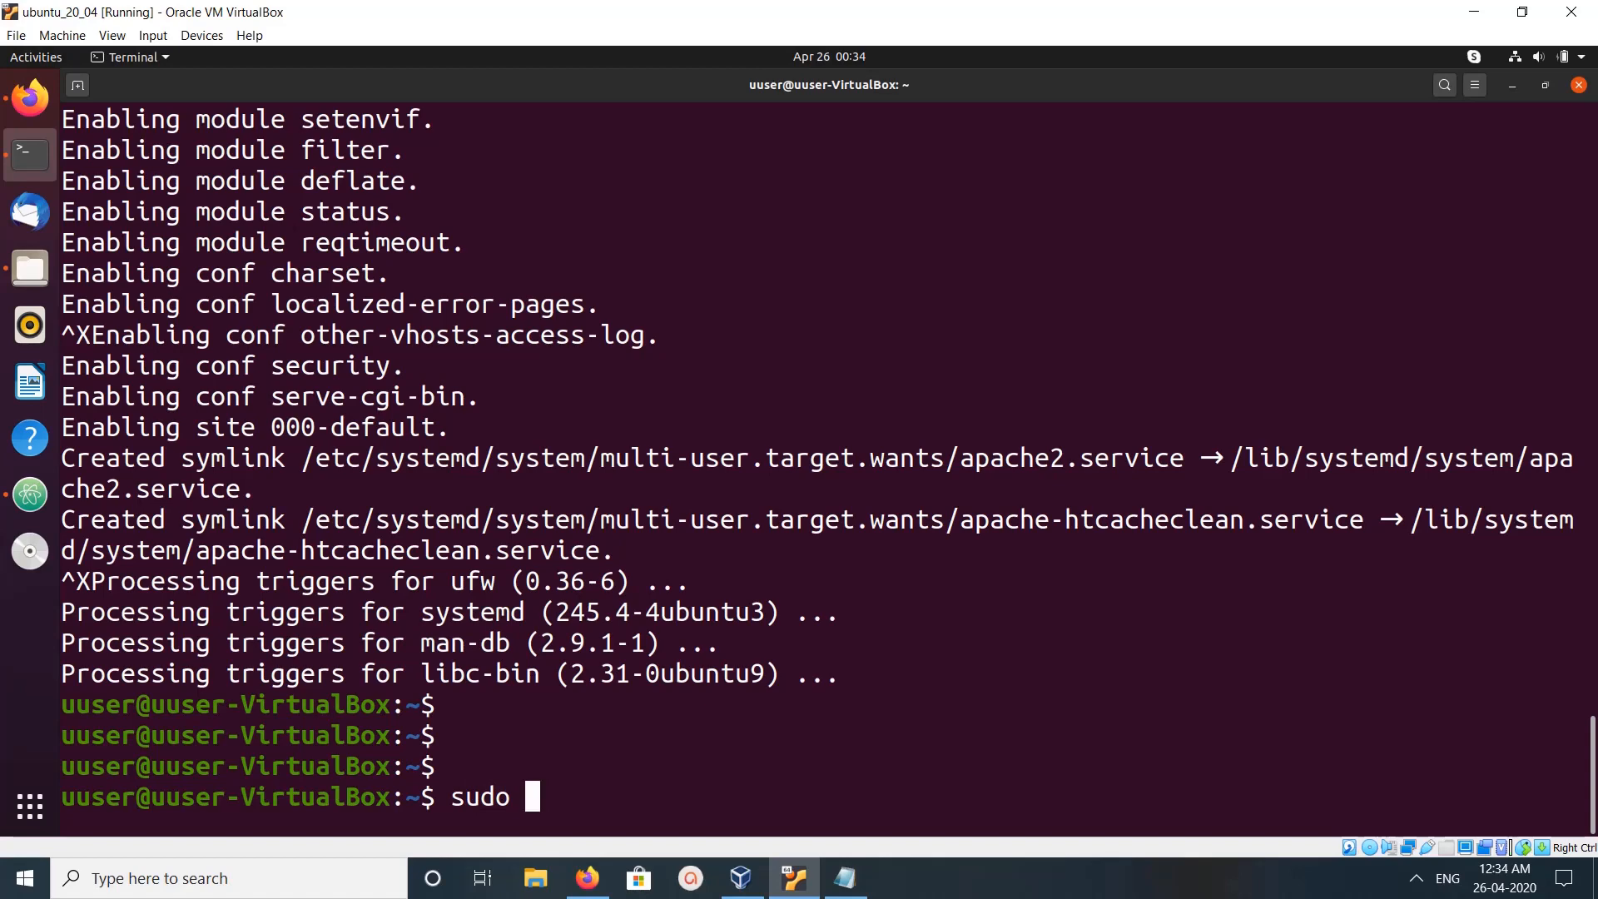
Step: Enter sudo systemctl status apache2 at the prompt, correcting the 'ststus' typo
type("systemc")
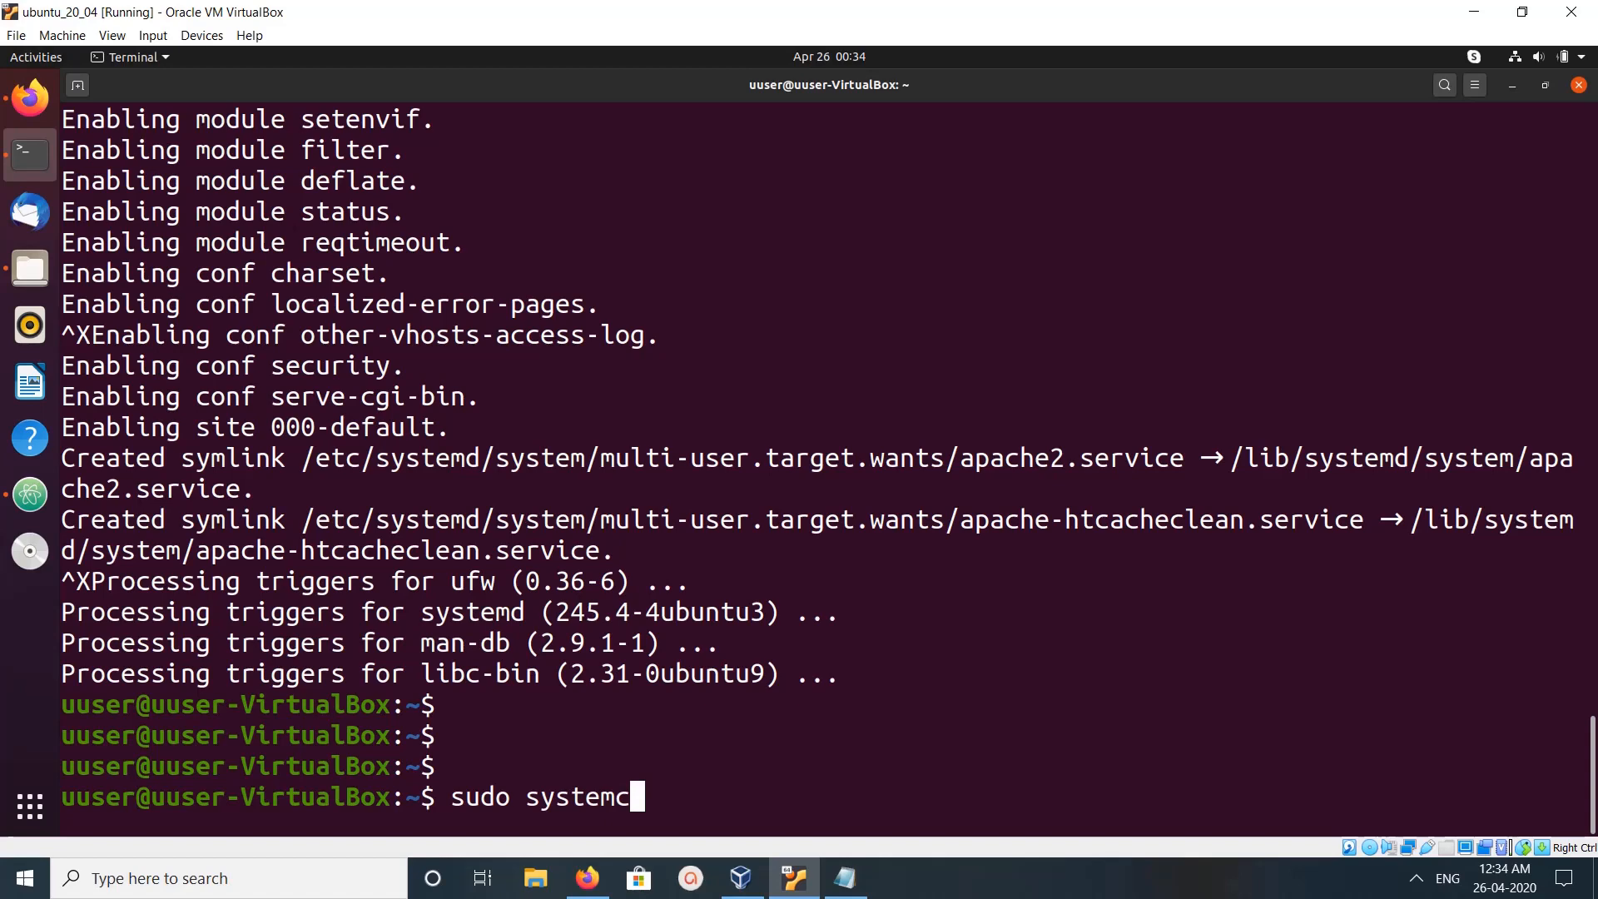
type("tl ststus")
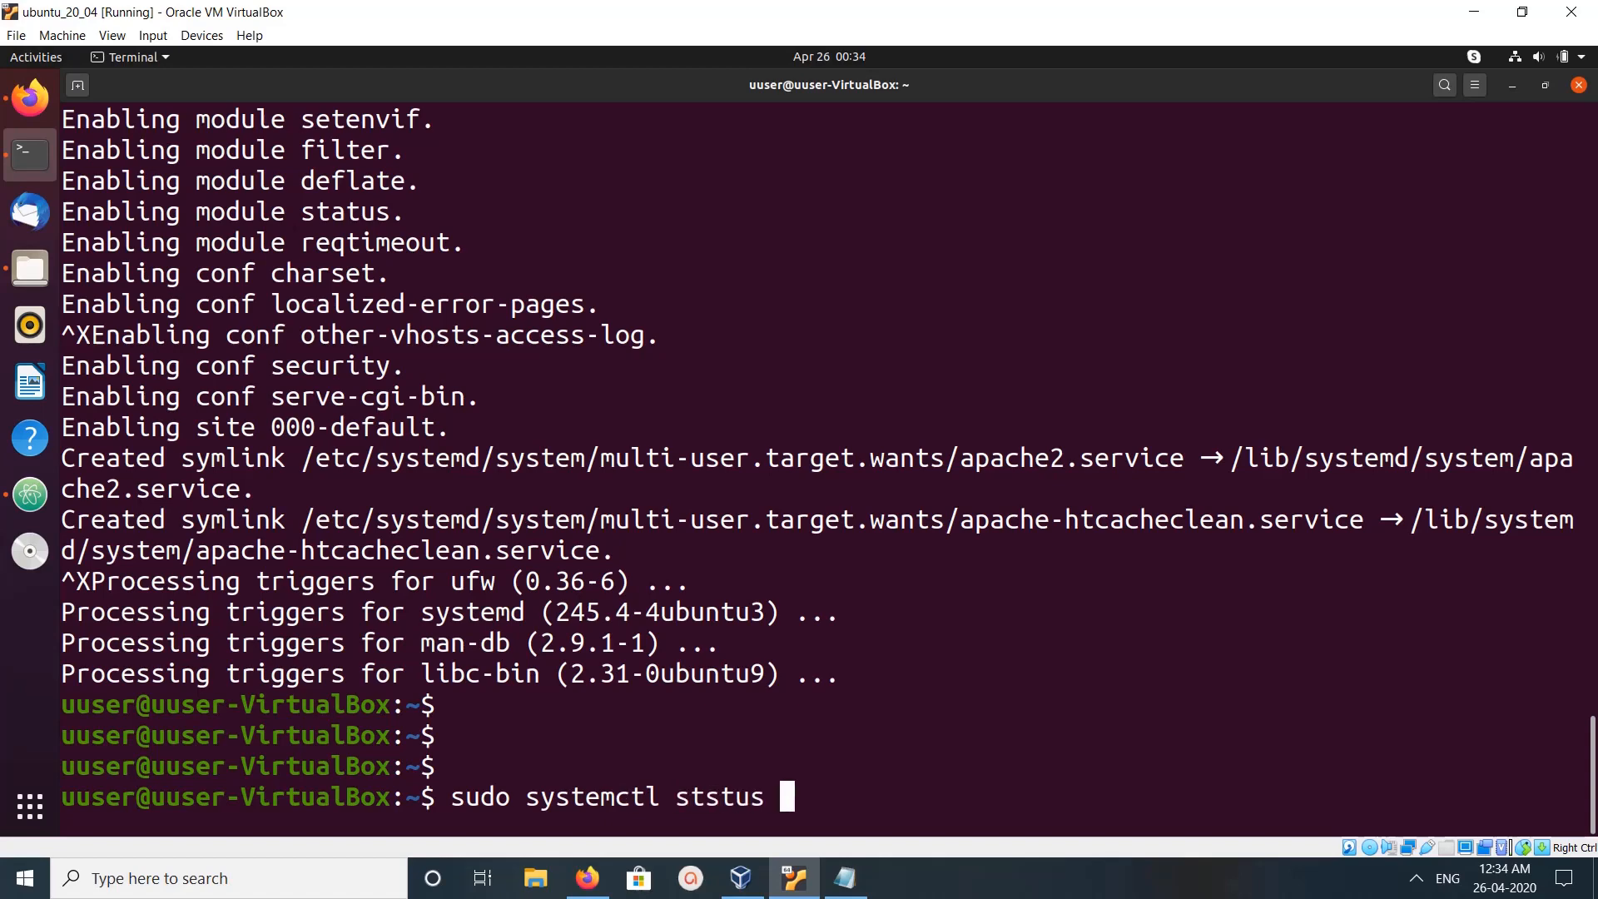
type("status")
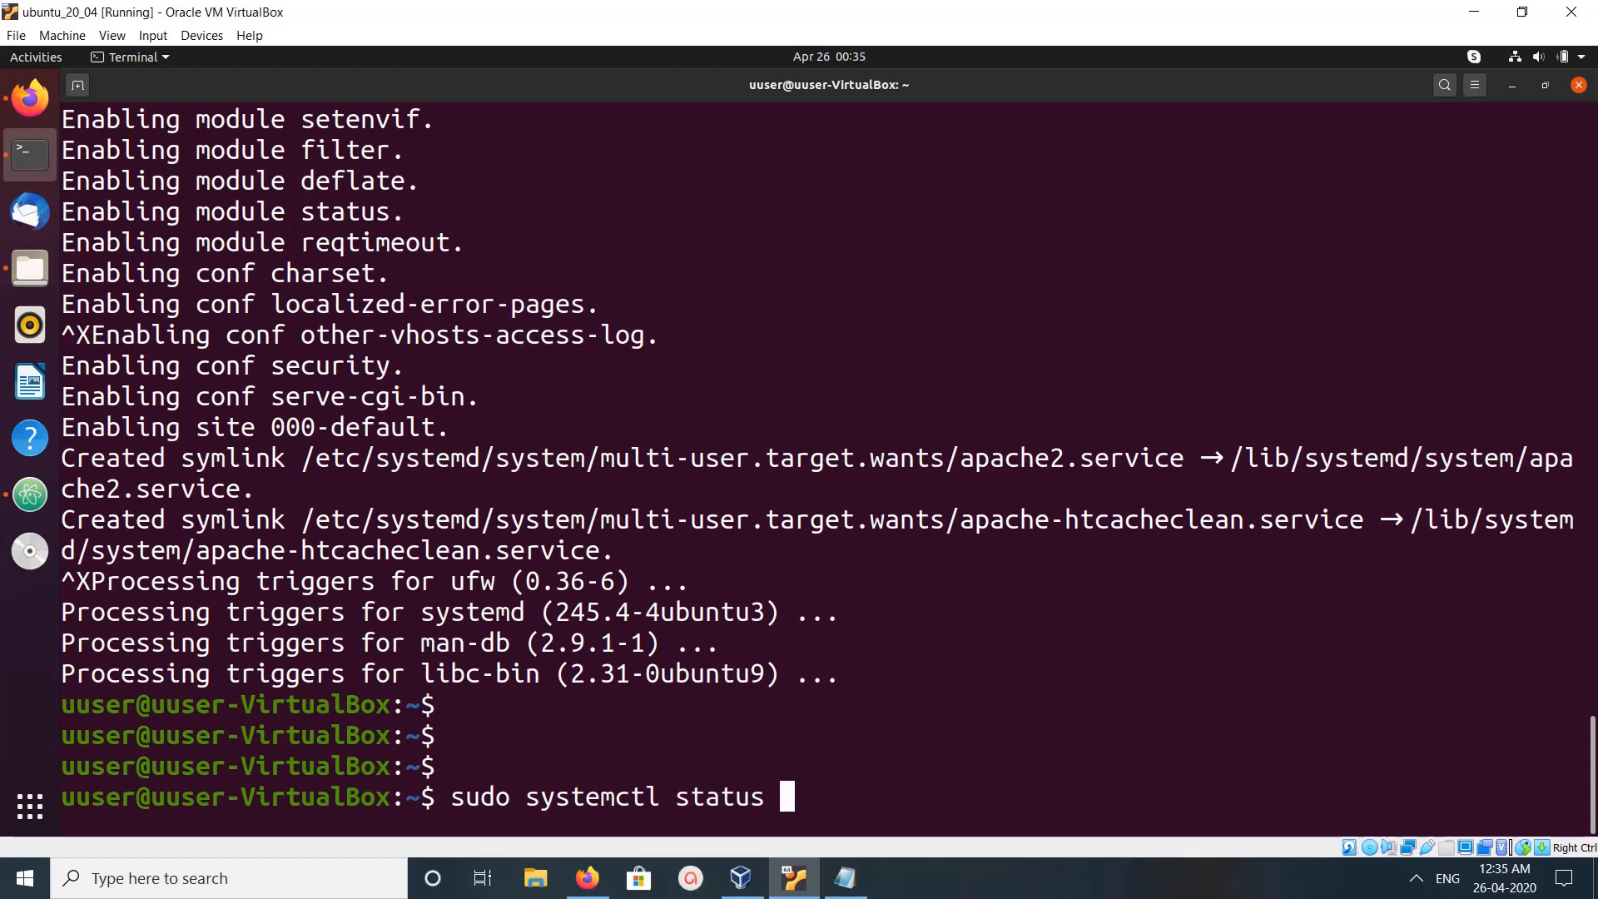
type("apache2")
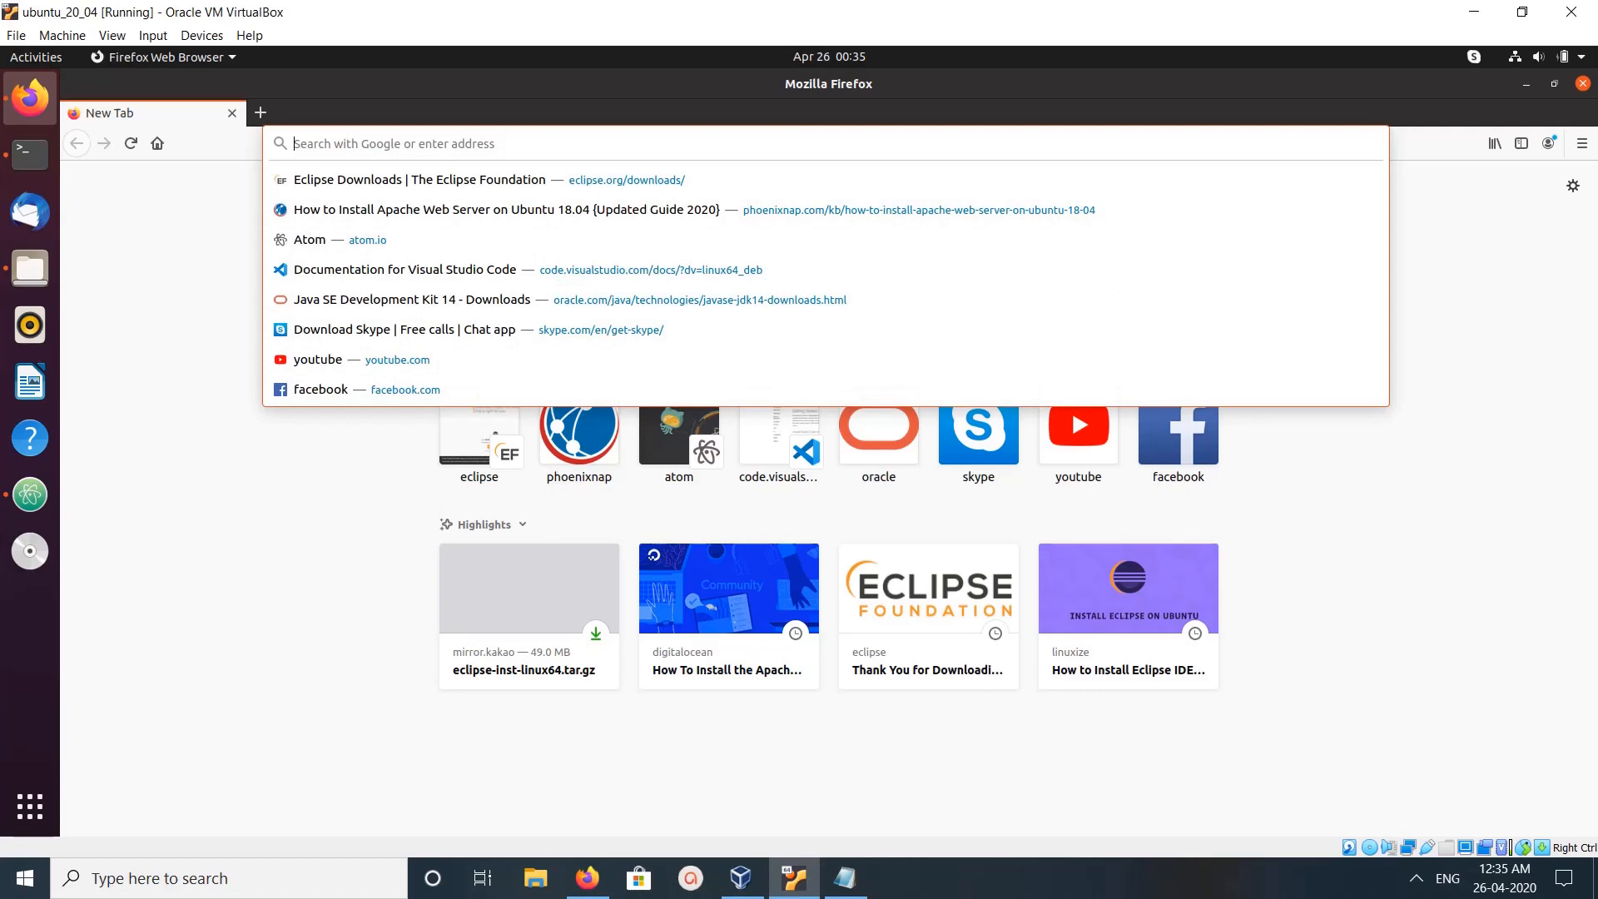
Step: Load 127.0.0.1/ in a new Firefox tab to check the web server responds
type("127.0.0.1/")
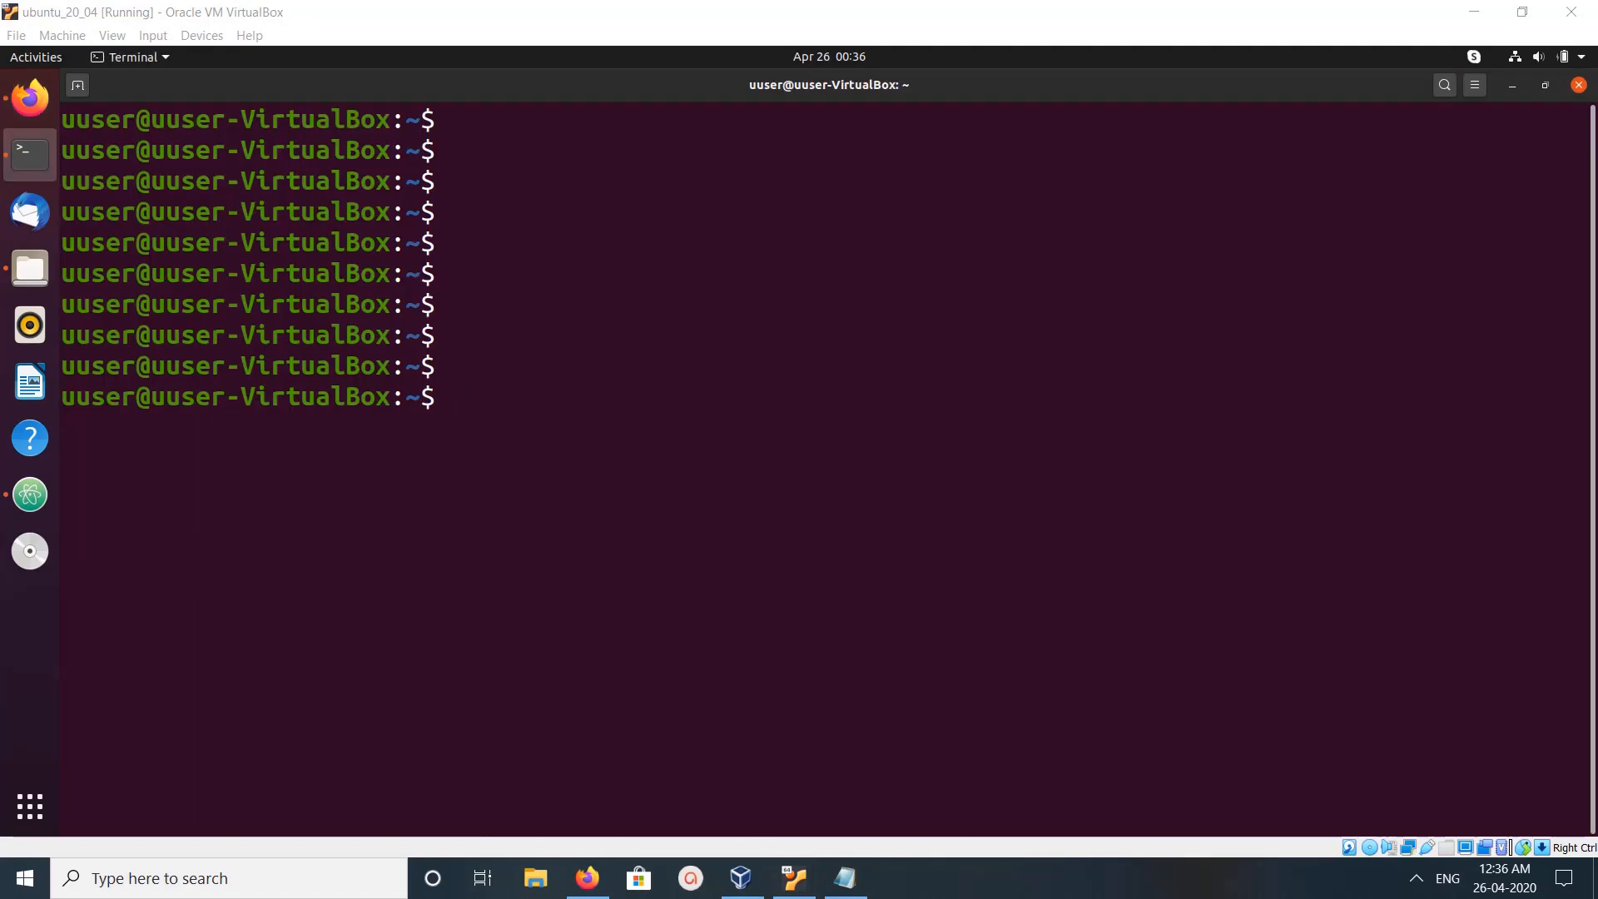
Step: Change into /etc/apache2/ and list its config files, showing apache2.conf and ports.conf
type("cd")
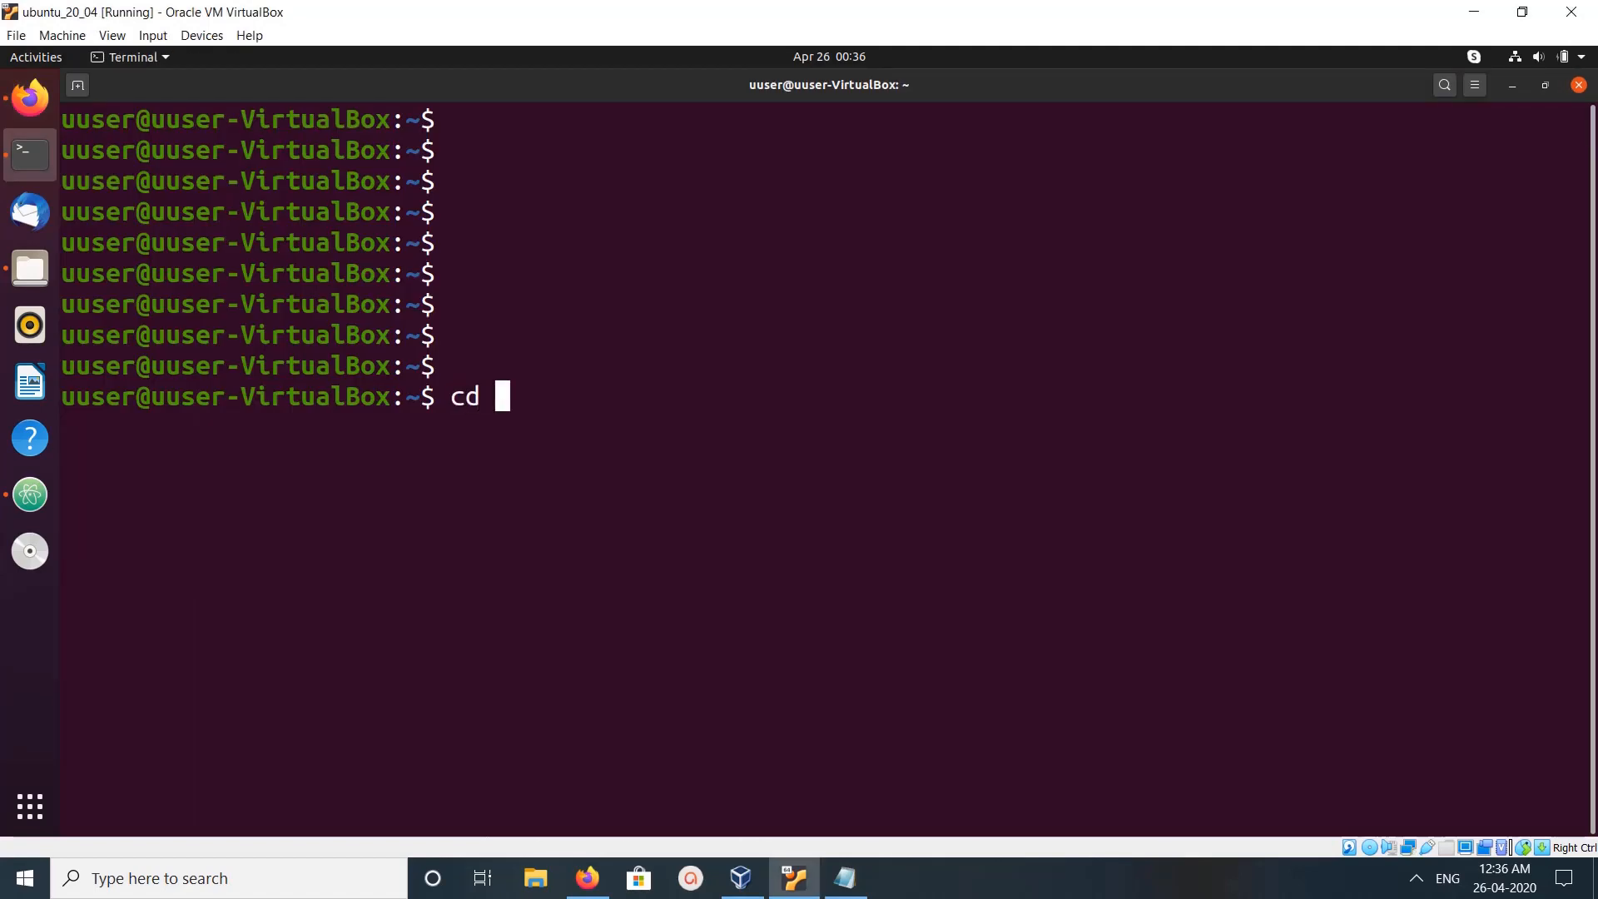
type("/etc/")
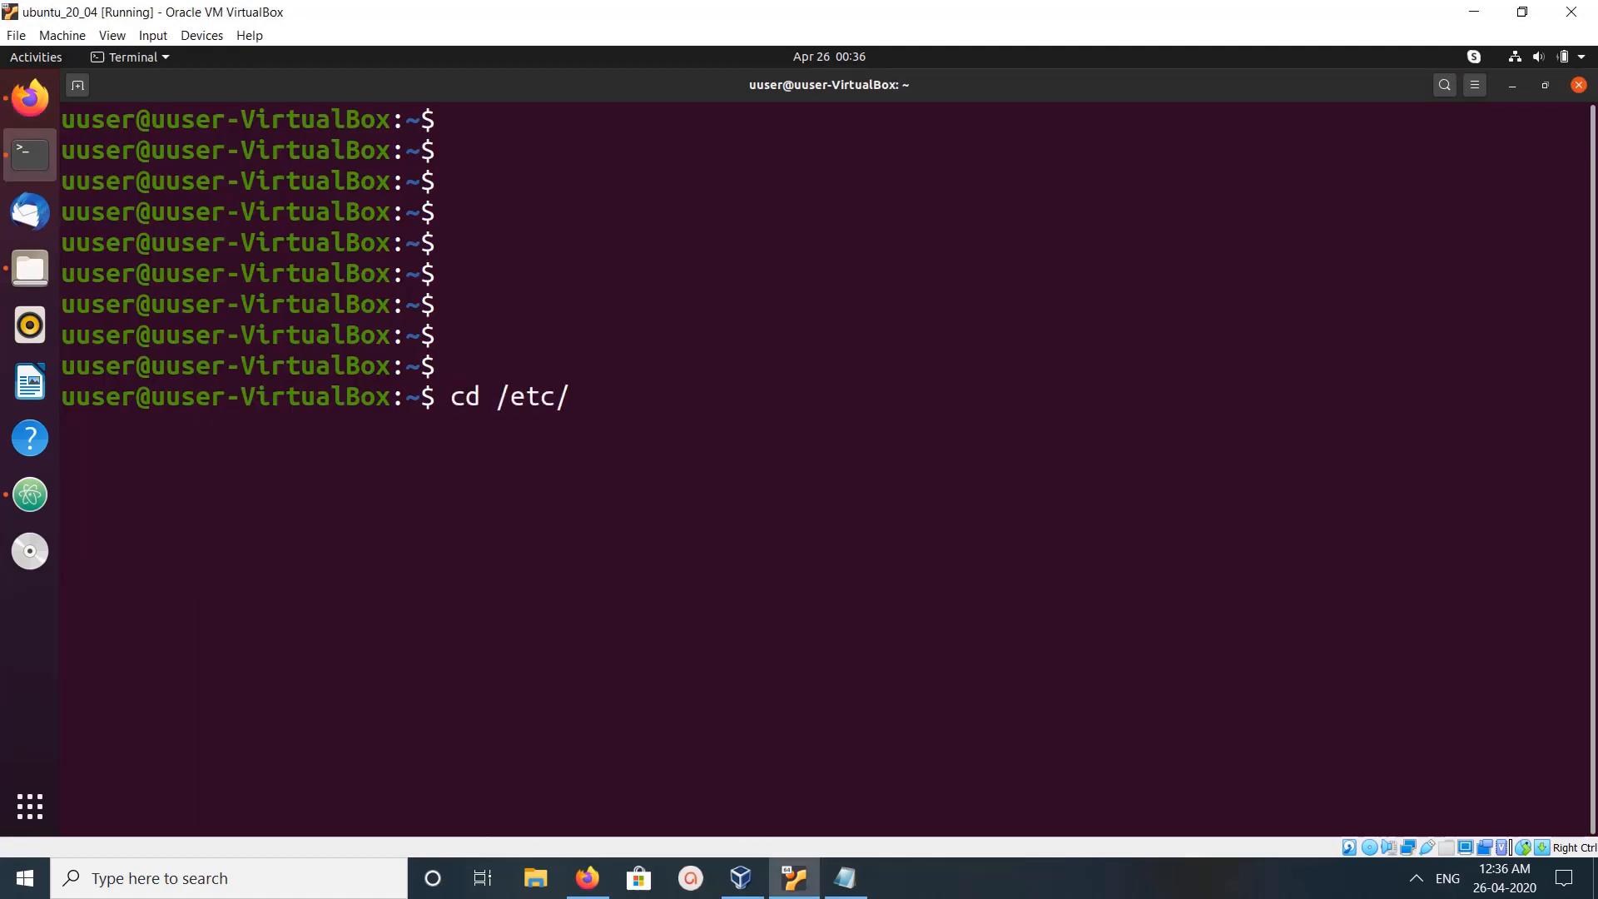
type("apache2/")
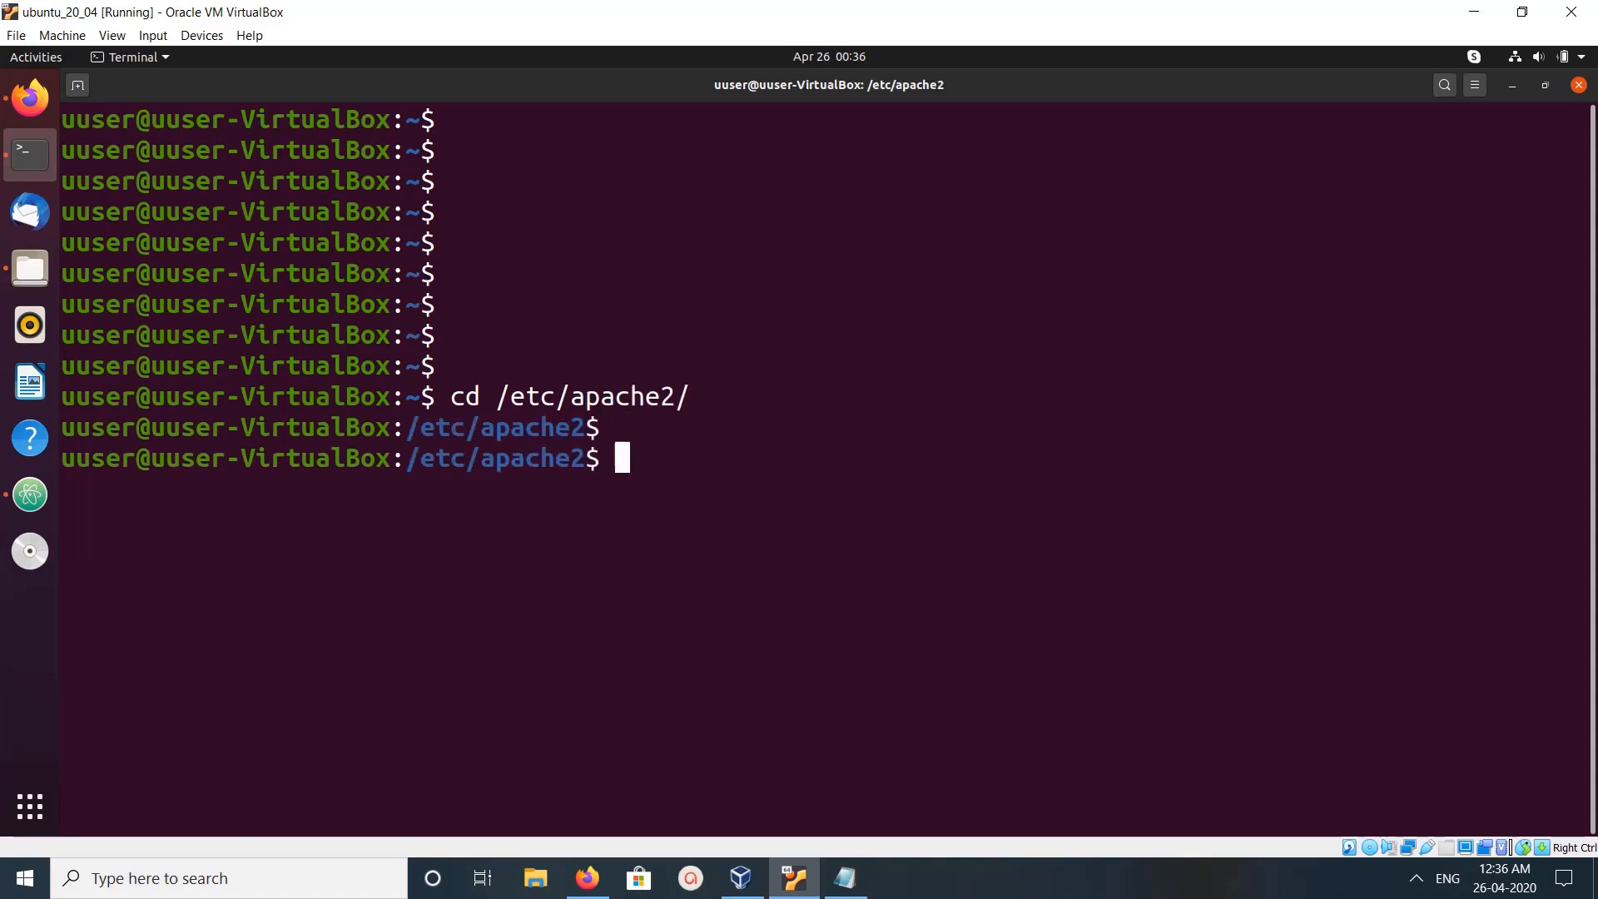
type("ls")
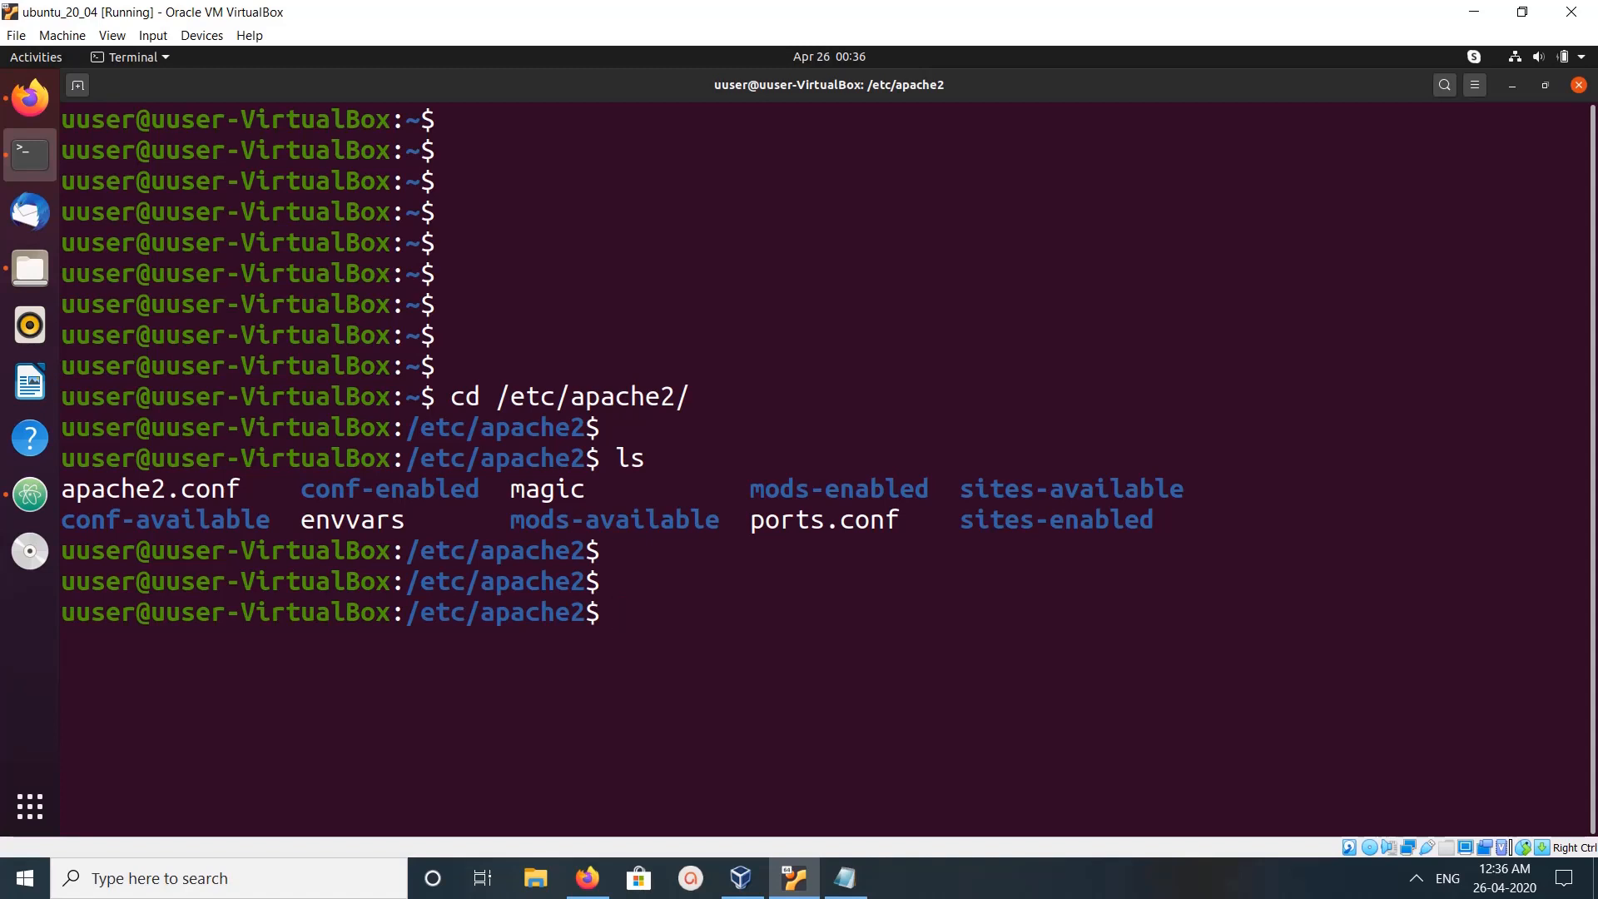
Step: List sites-available/, showing 000-default.conf and default-ssl.conf, and begin retyping the command
type("ls")
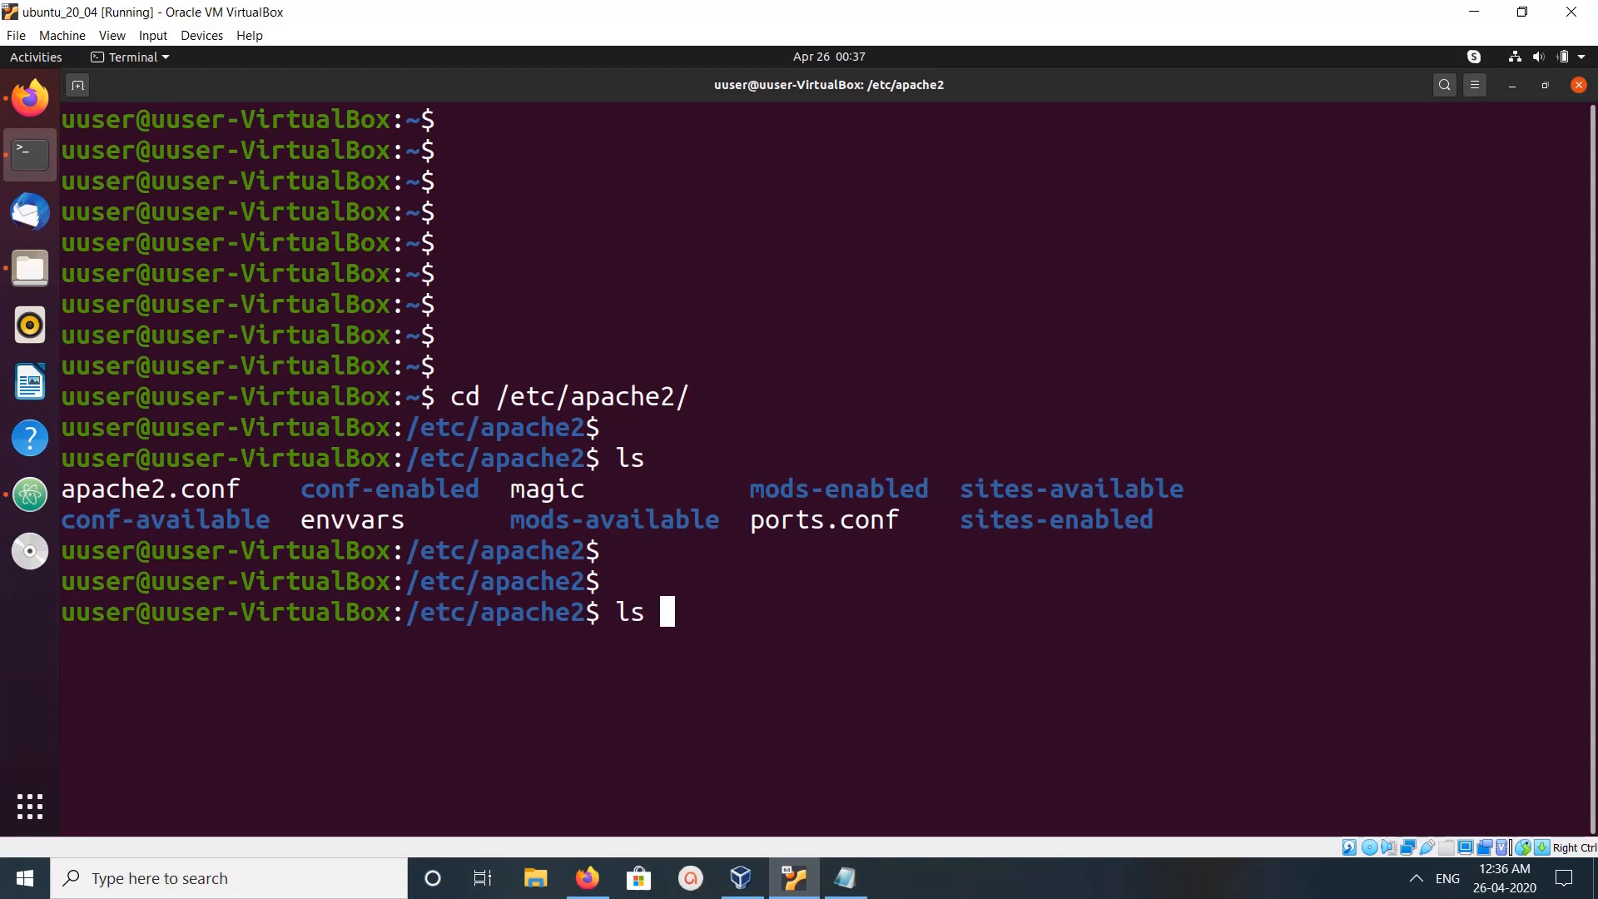
type("sites-available/")
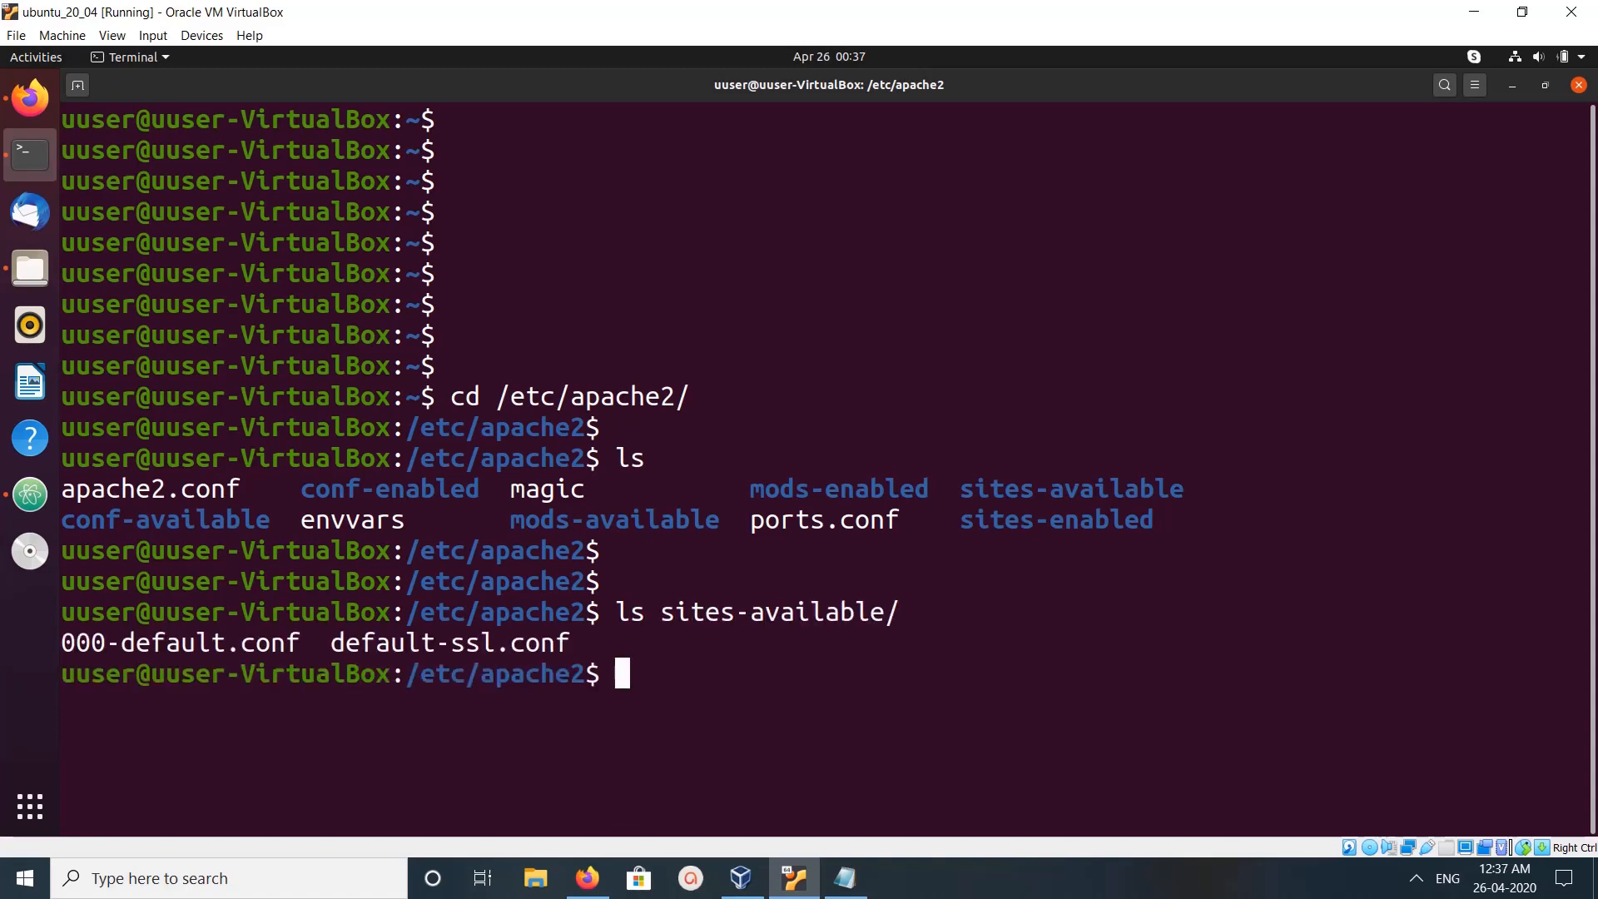
type("ls sites-availa")
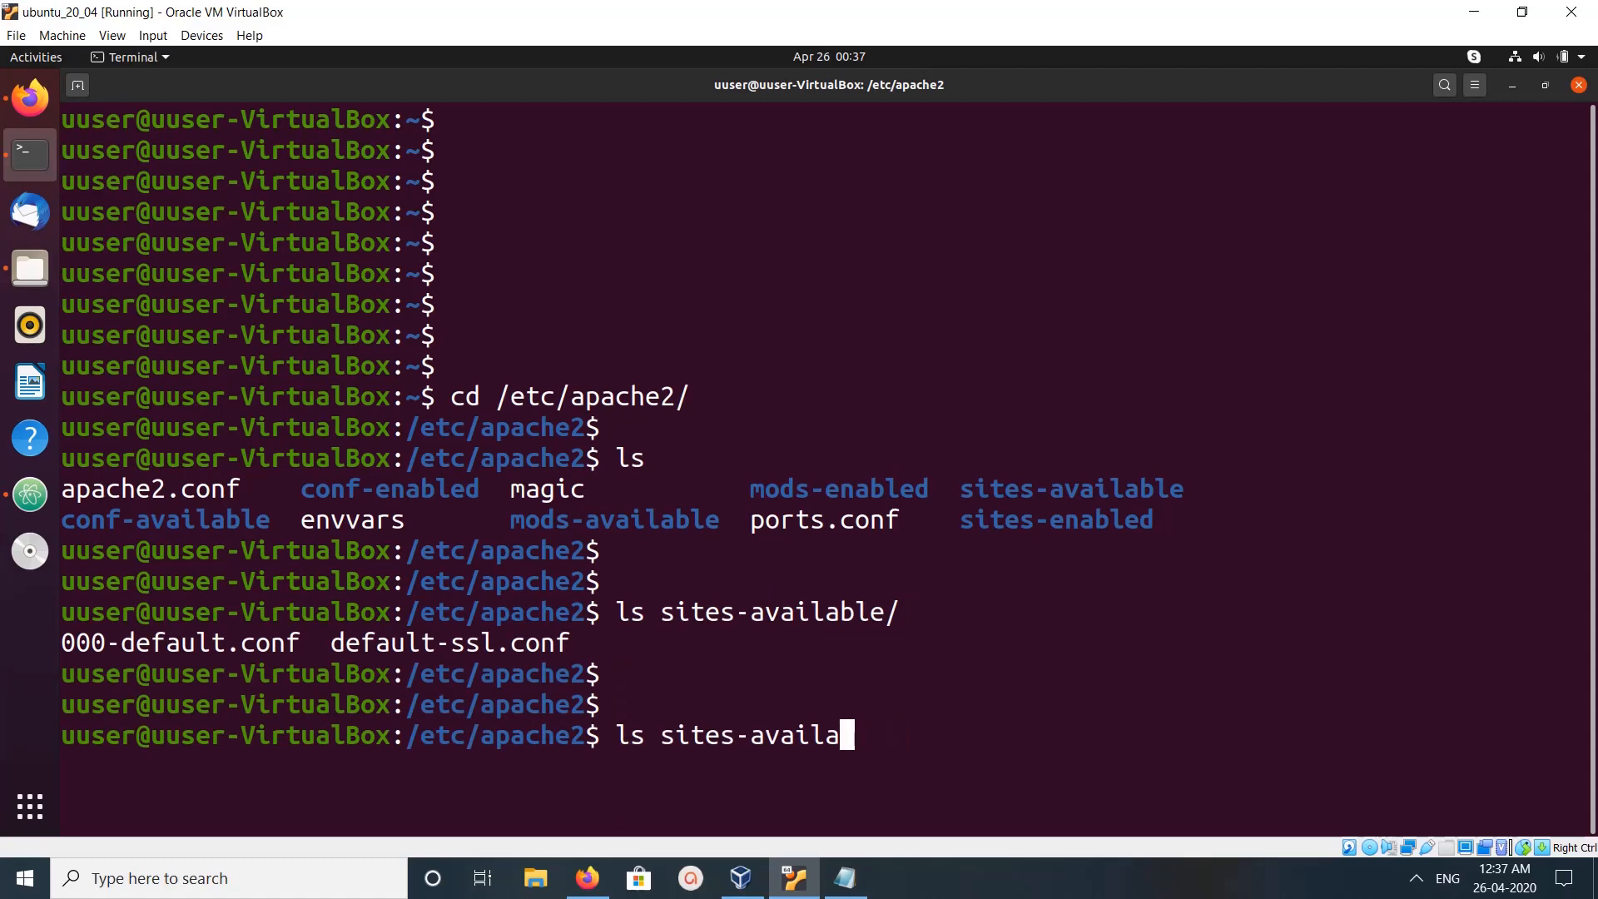